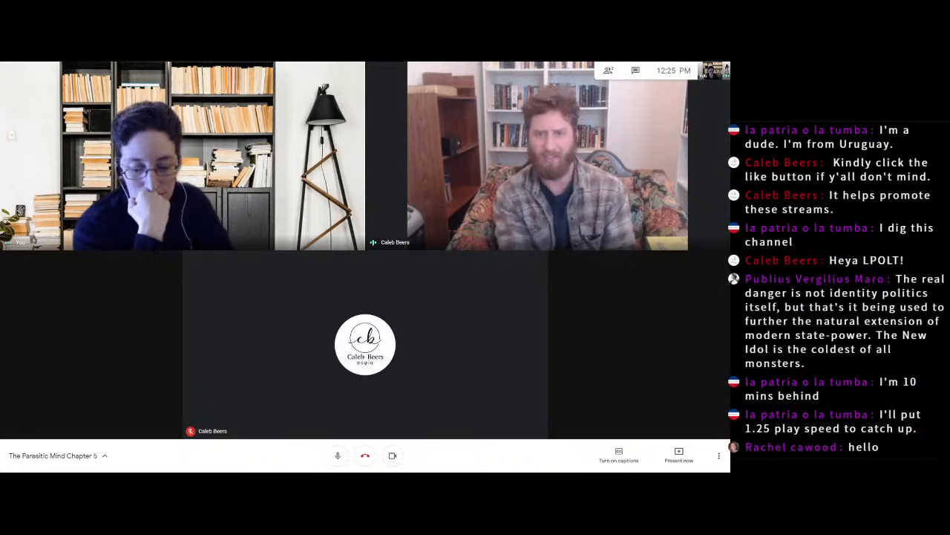
scroll("down", 3)
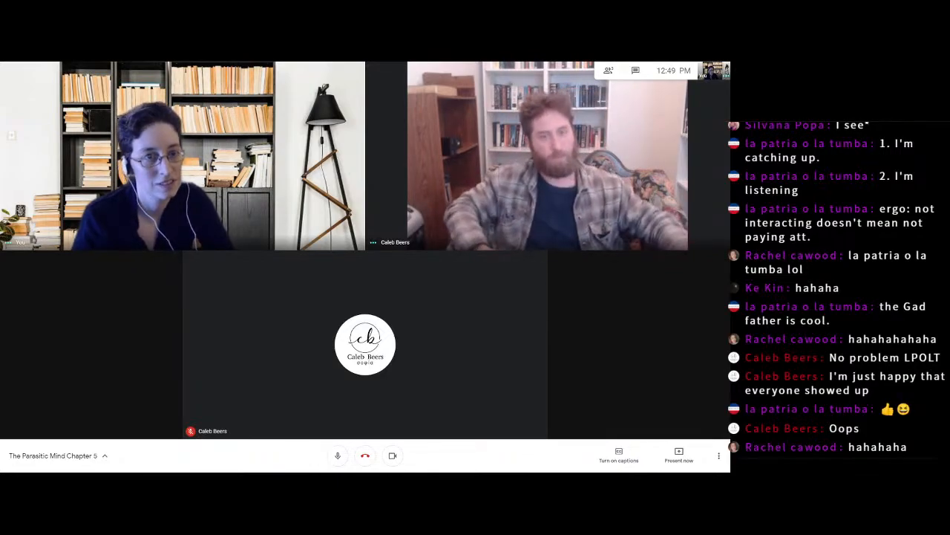
scroll("down", 3)
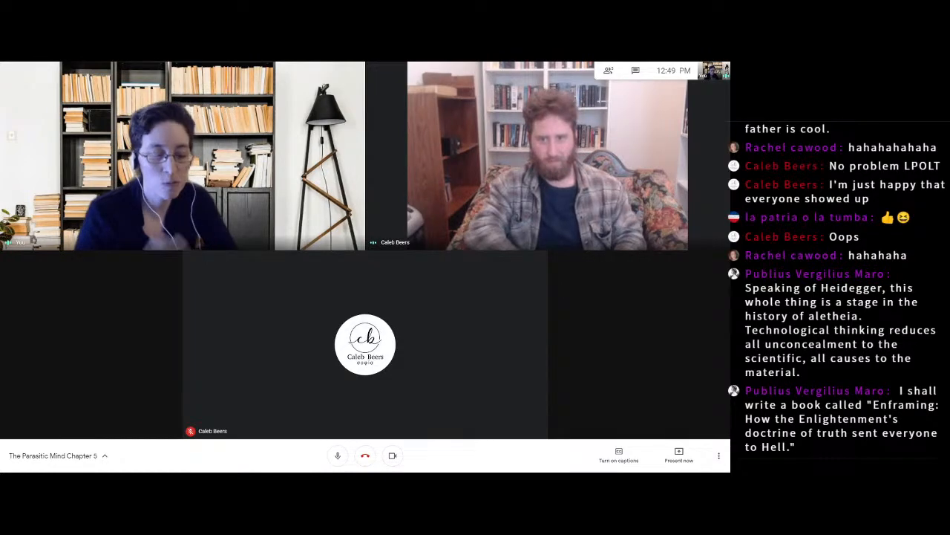
scroll("down", 3)
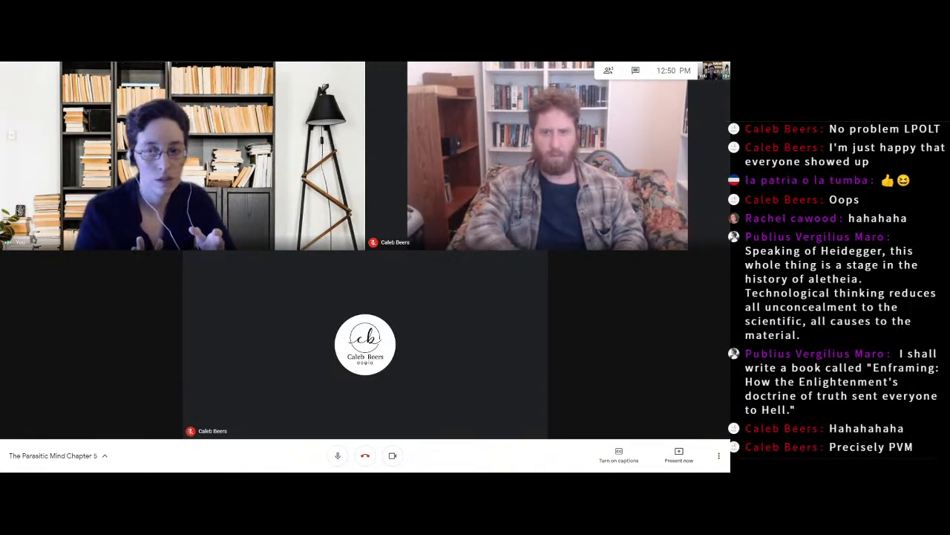
scroll("down", 3)
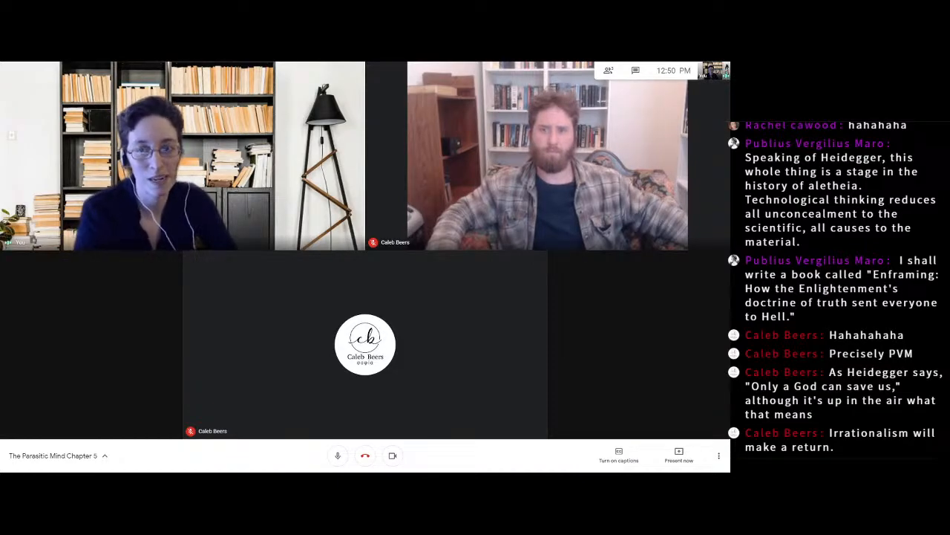
scroll("down", 3)
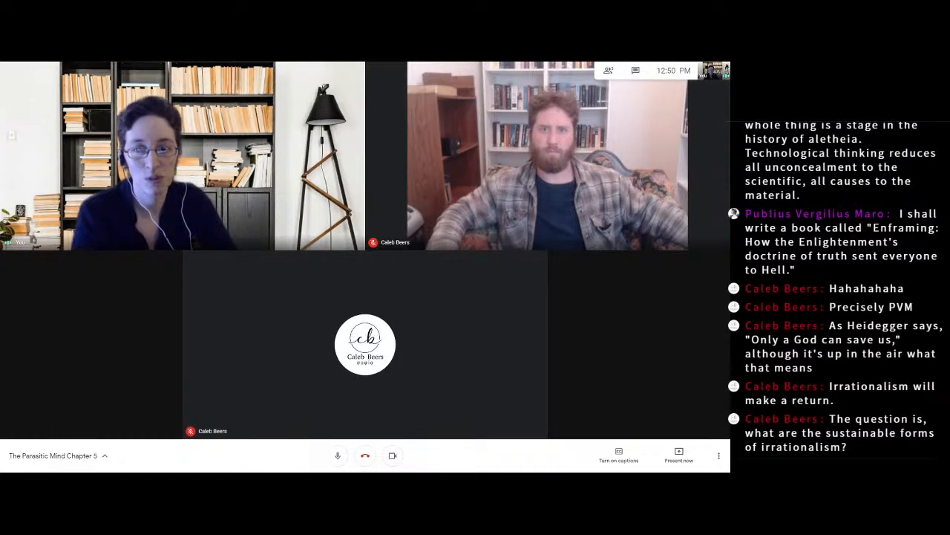